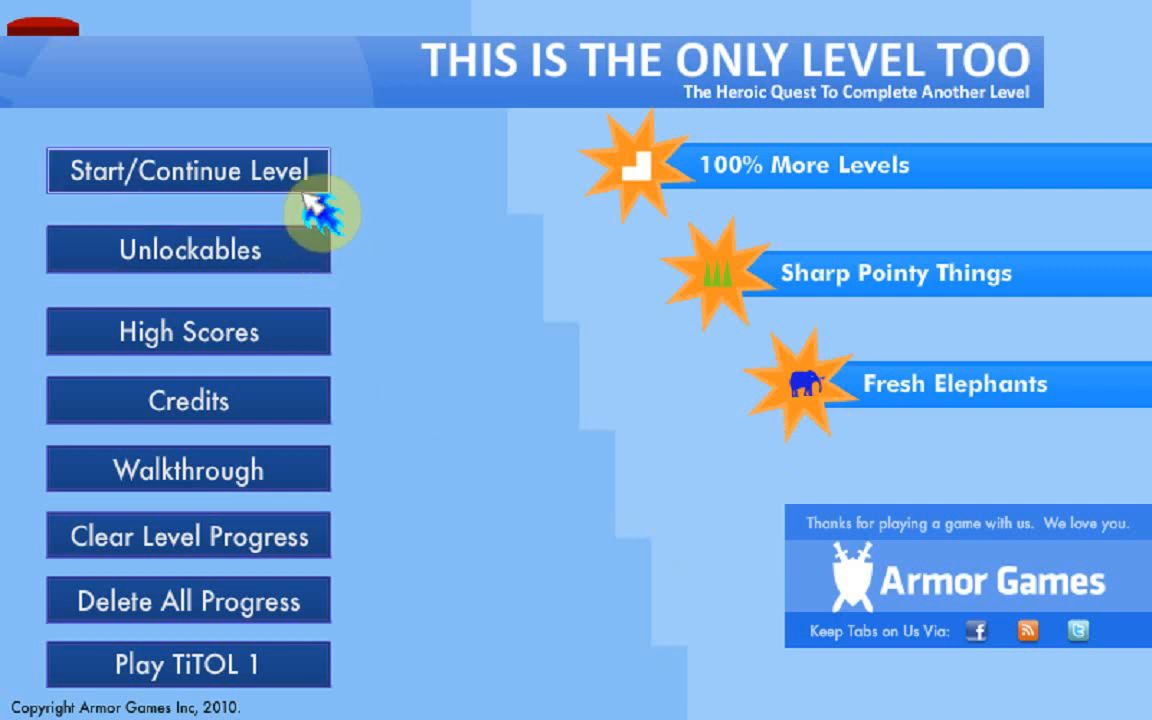
mouse_move(316, 190)
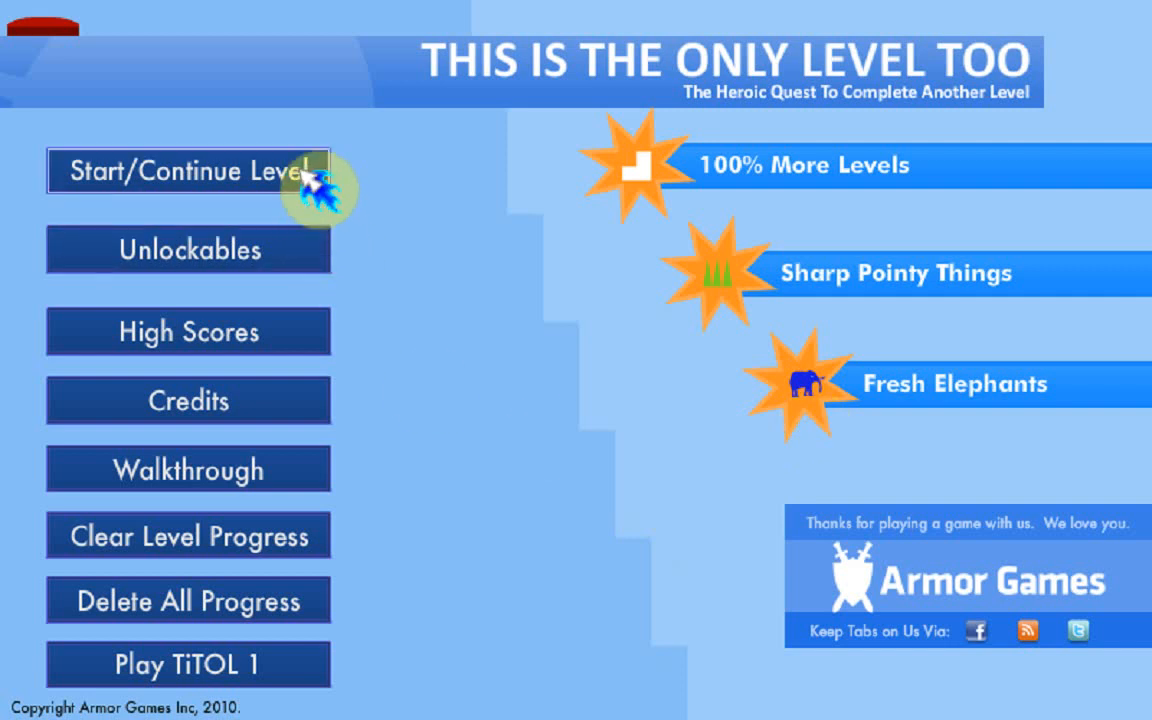
Resume Level 2 from the title menu via Start/Continue Level.
left_click(188, 170)
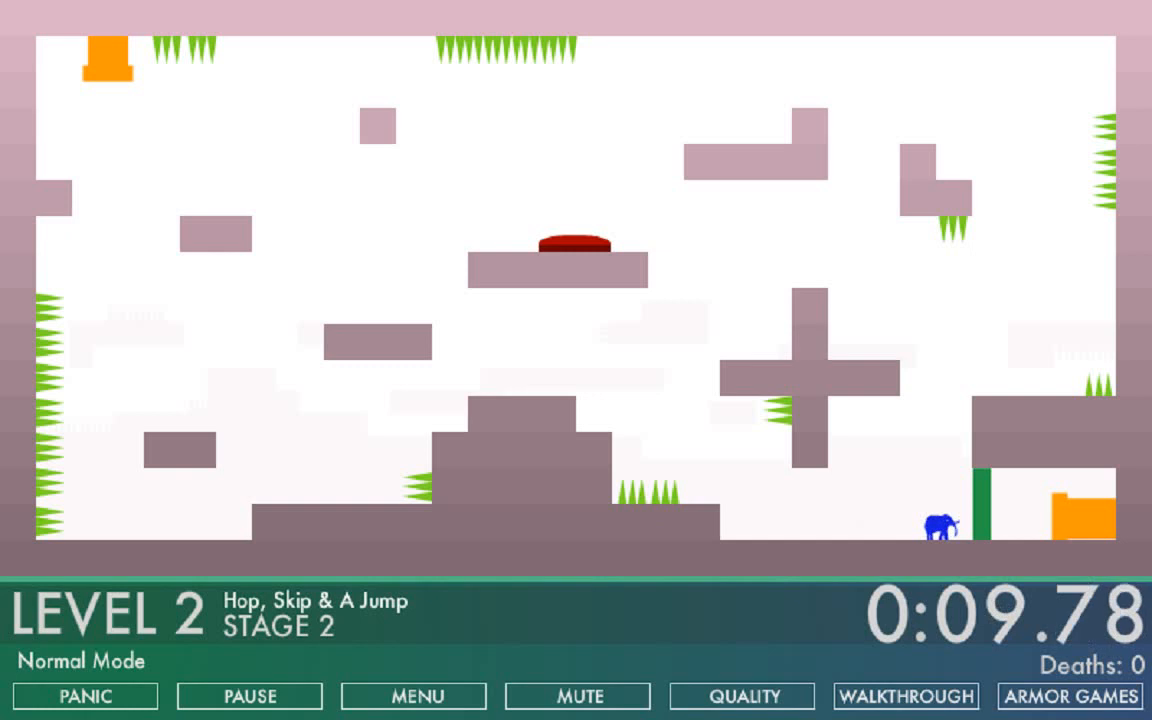
Pause and resume, then play Level 2 from Stage 2 through to Stage 7.
left_click(250, 696)
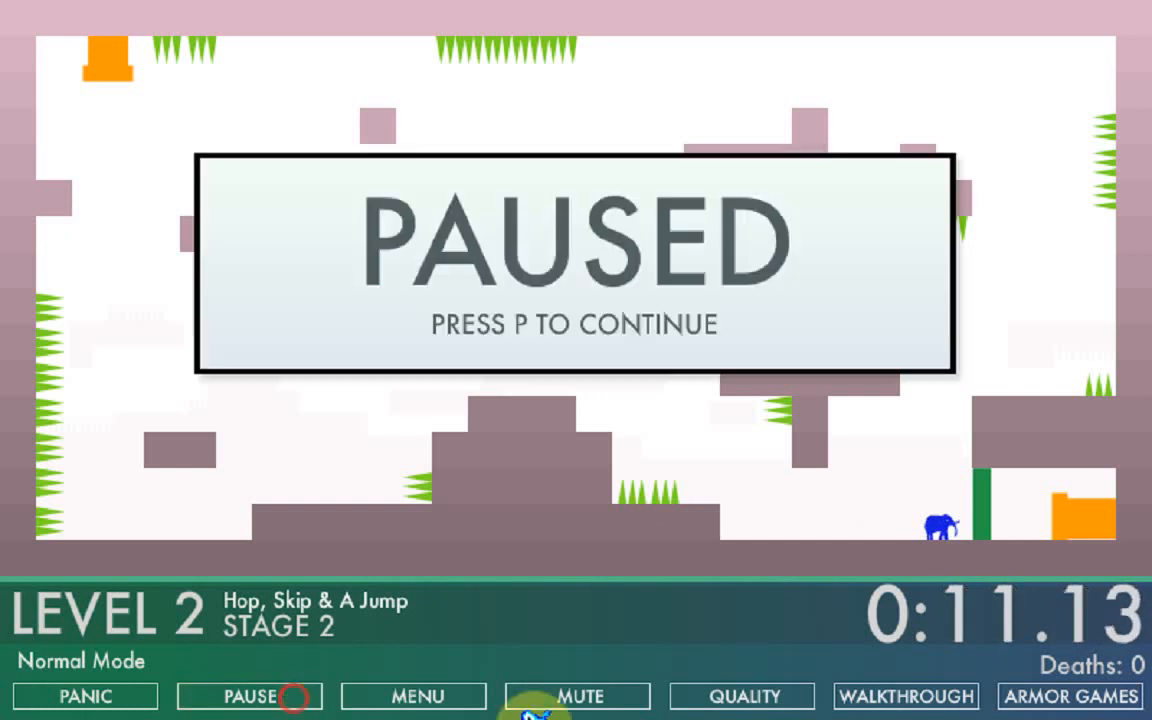
key("p")
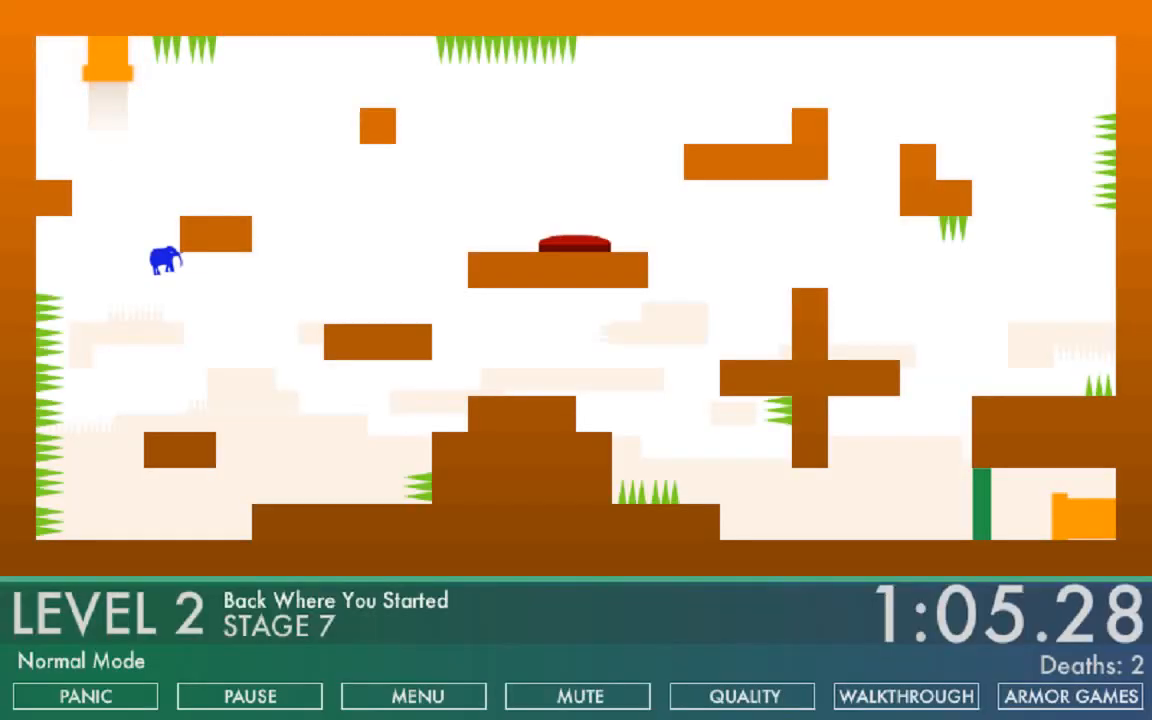
Steer the elephant through Stages 7–14 of Level 2 to reach Stage 15, Stuck?
key("Right")
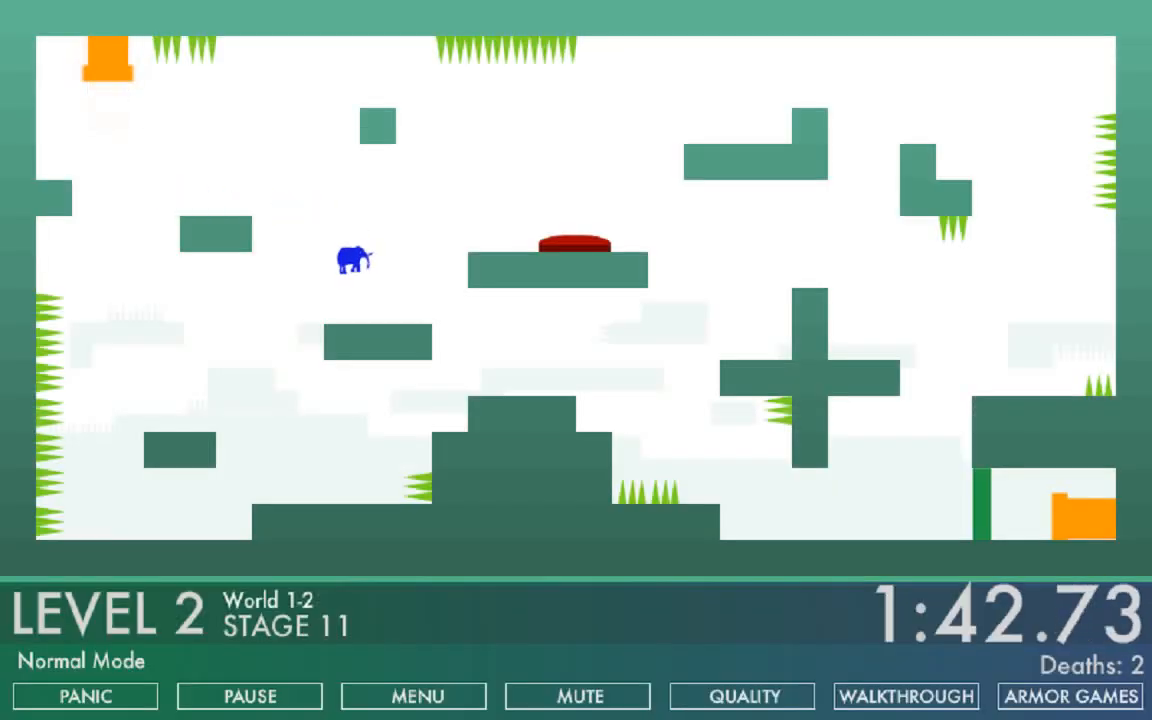
key("Right")
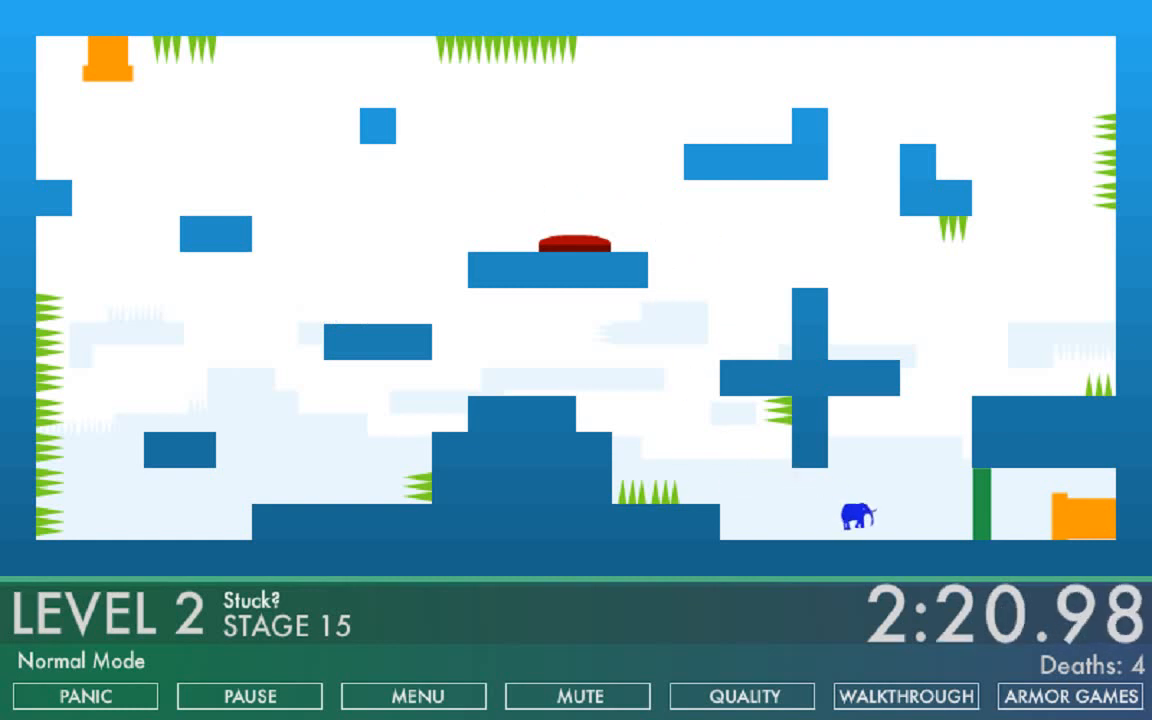
Pause and resume, clear Stage 15, and return to the title menu.
left_click(248, 696)
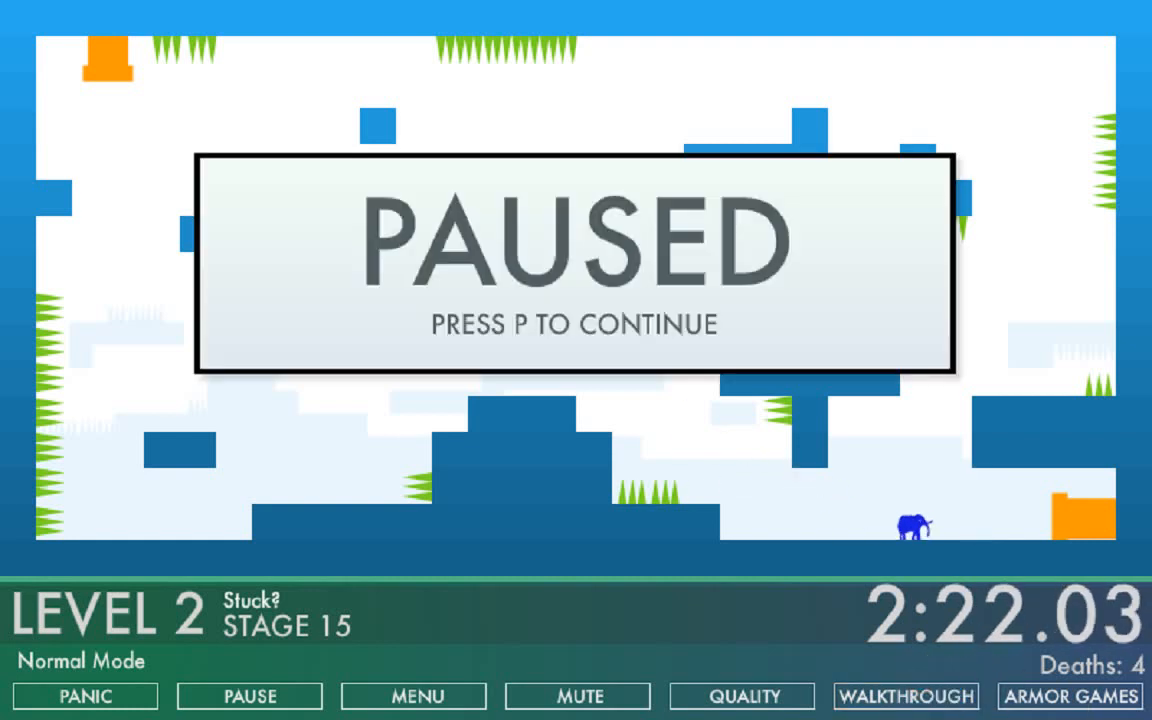
key("p")
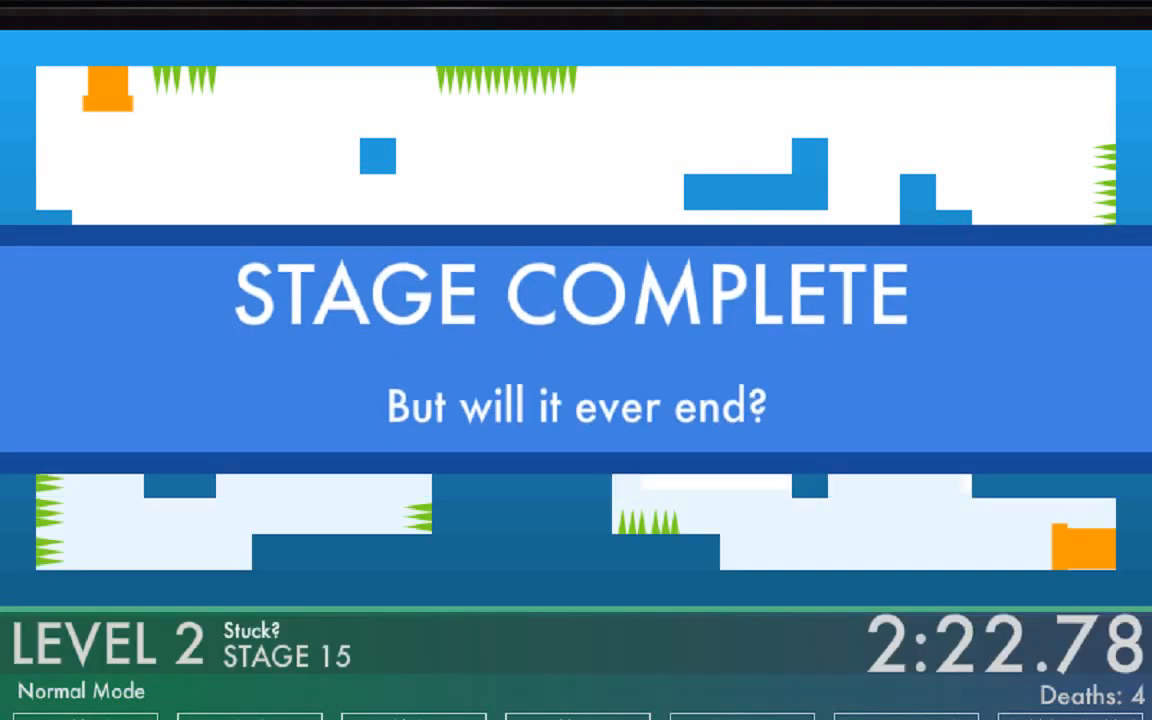
key("space")
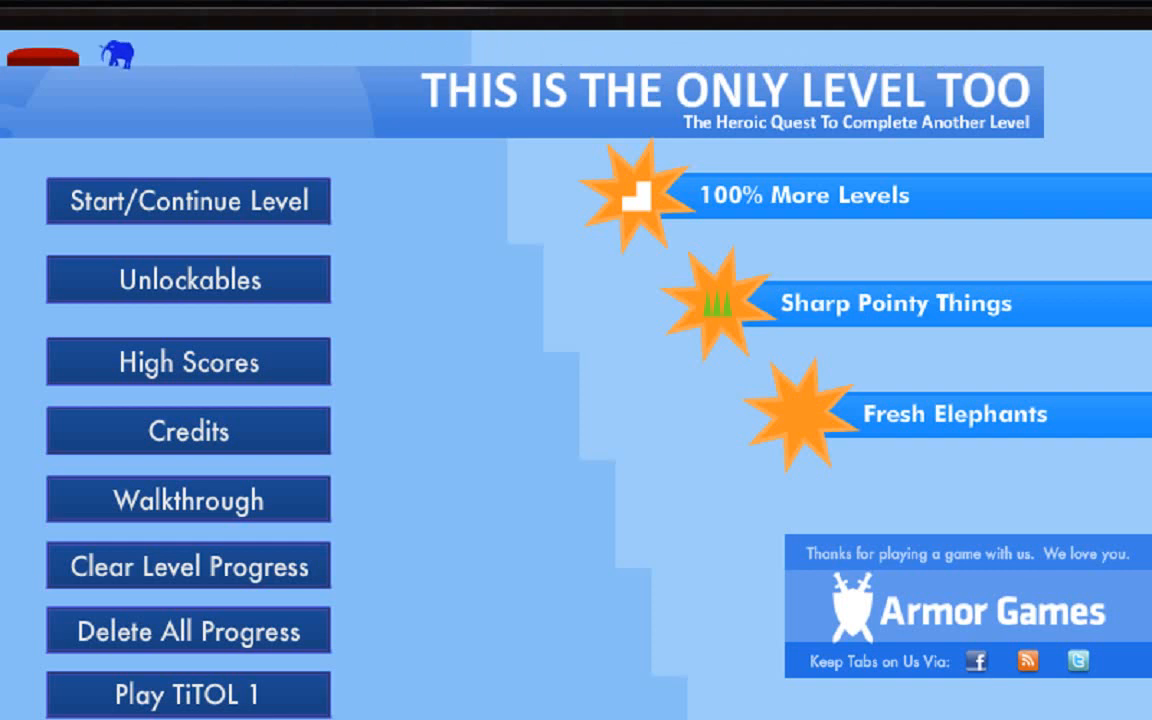
Resume Level 2 in Normal Mode from the title menu.
left_click(188, 200)
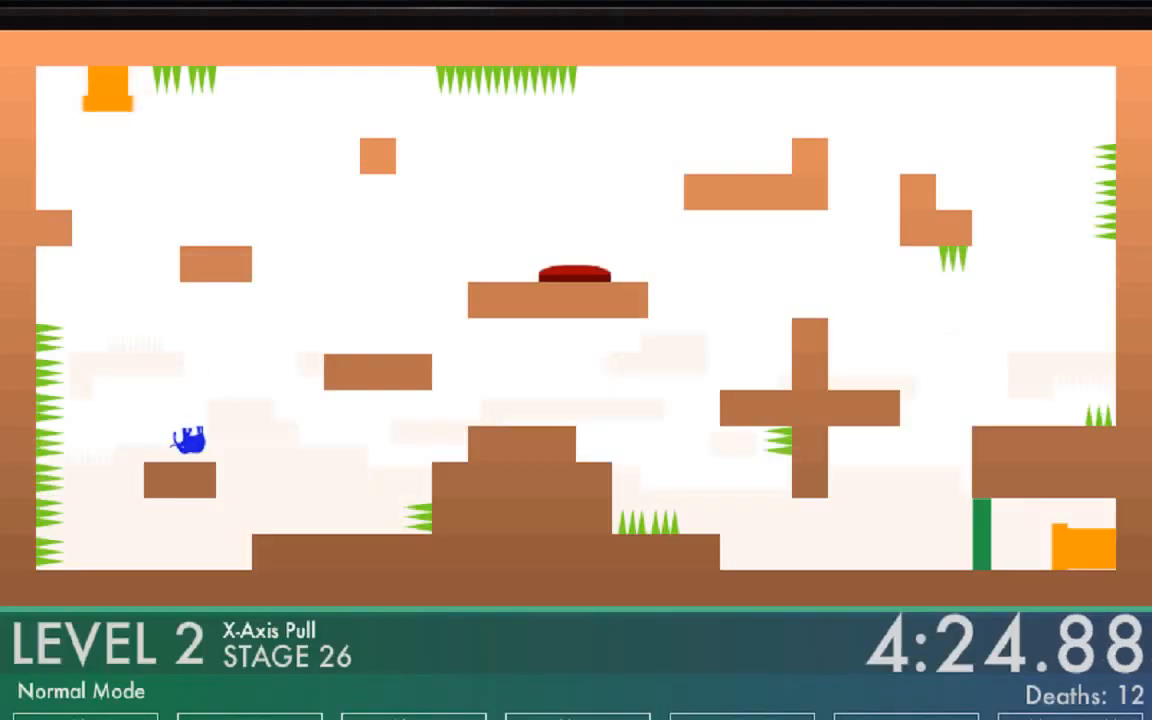
Finish Level 2 in Normal Mode at 6:54.65 with 28 deaths and return to the main menu.
key("Right")
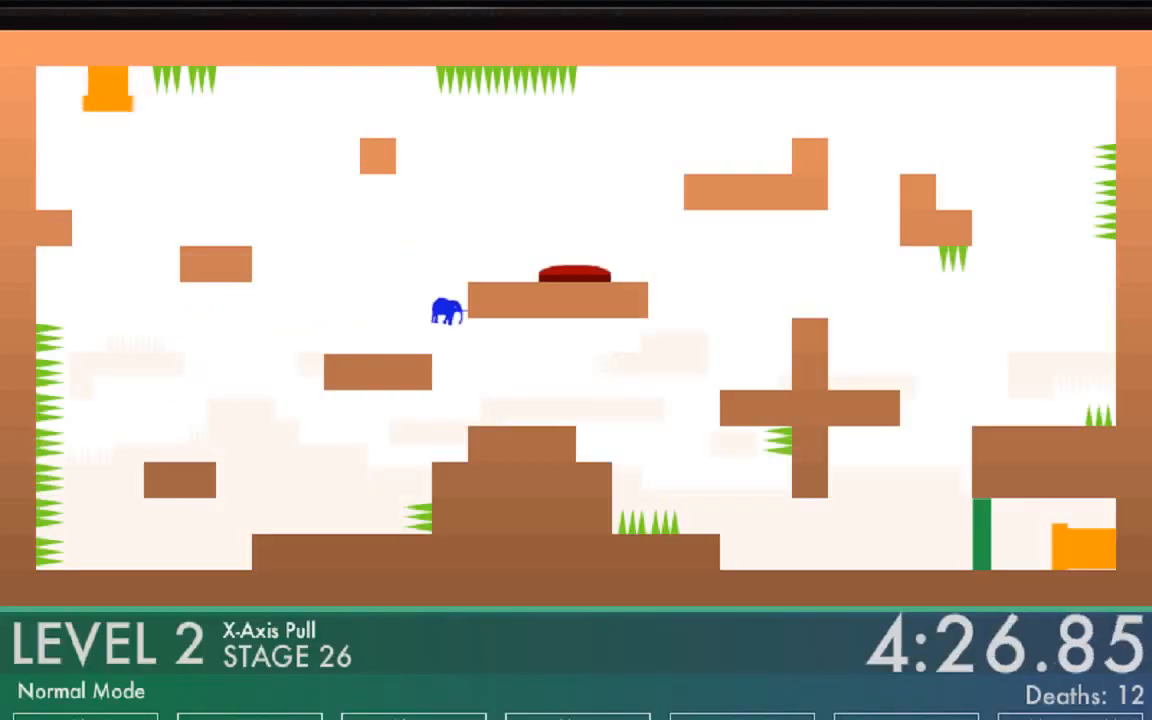
key("Right")
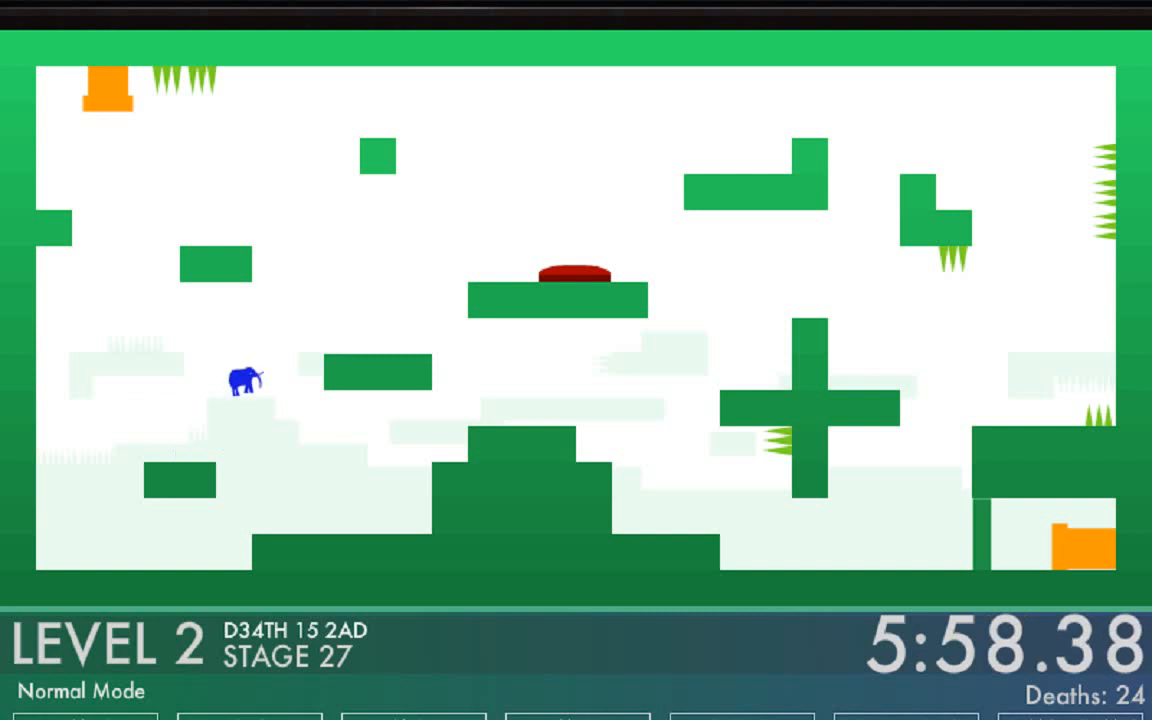
key("Left")
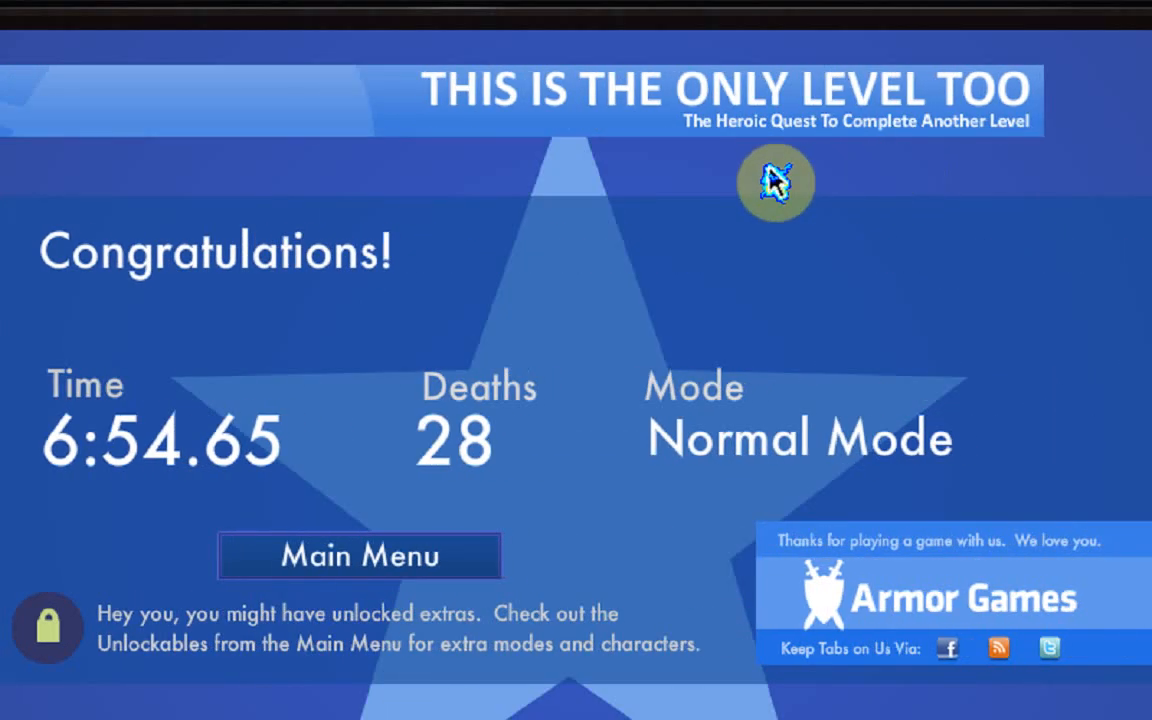
mouse_move(148, 510)
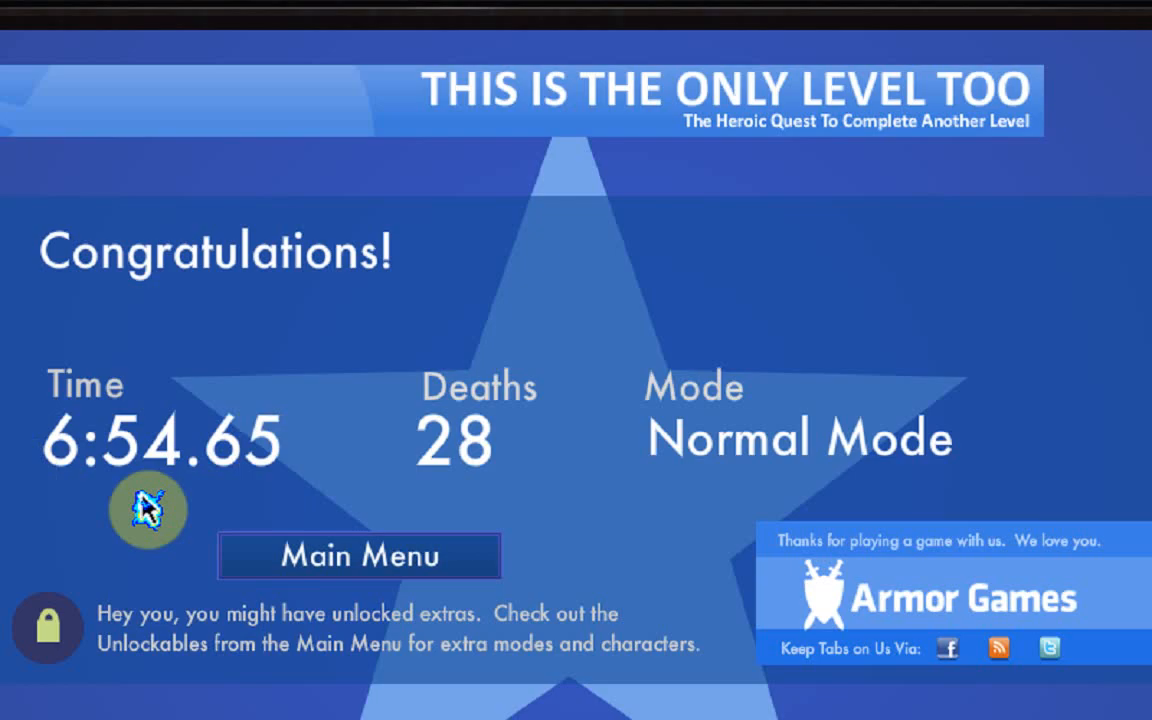
left_click(358, 556)
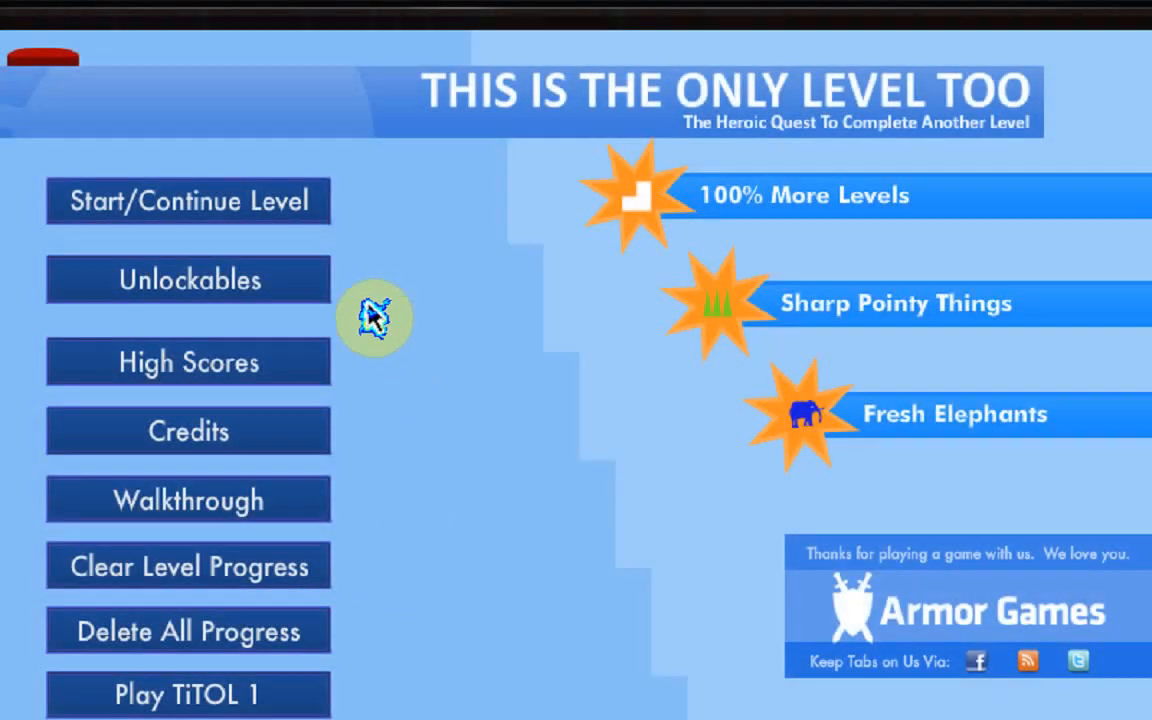
Unlock the Squirrel and FML Mode, erase progress, and start Level 2 Stage 1 in FML Mode.
left_click(188, 280)
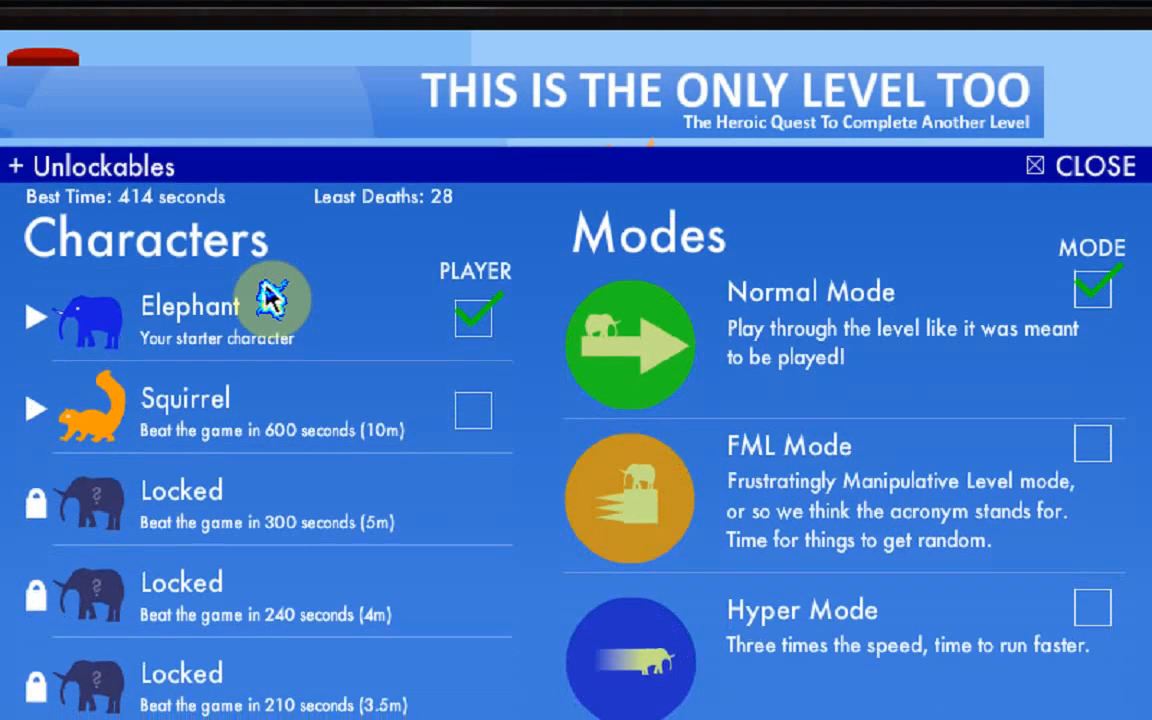
mouse_move(510, 490)
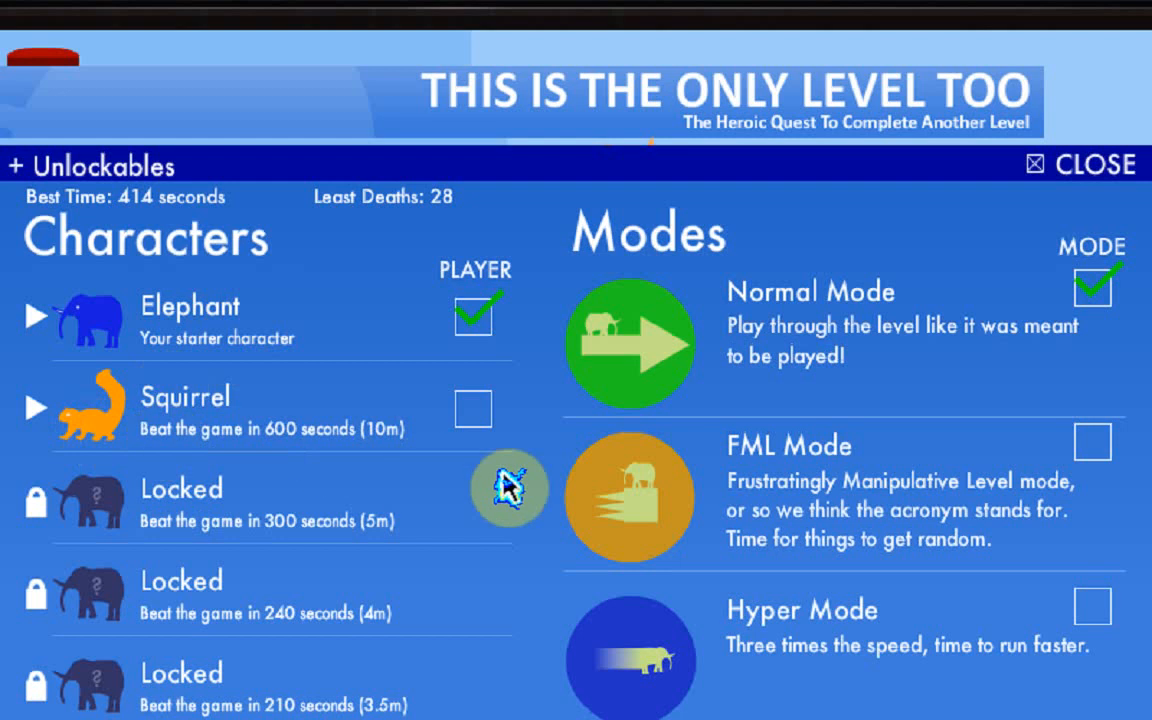
mouse_move(356, 424)
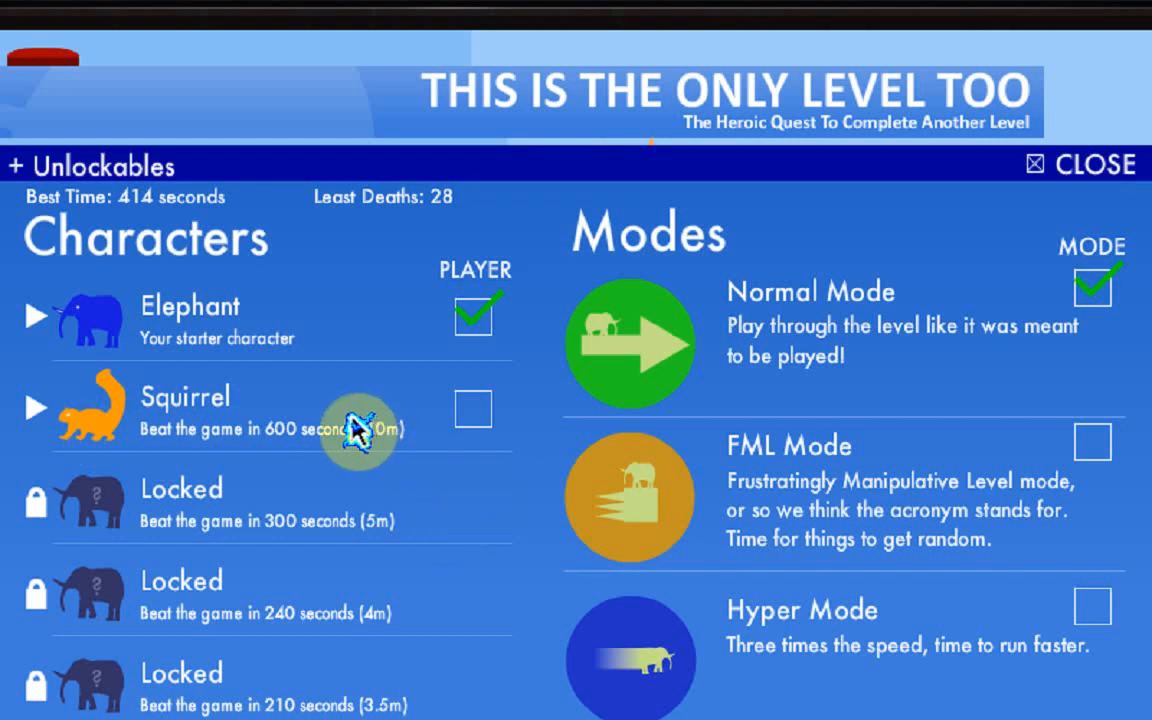
mouse_move(444, 456)
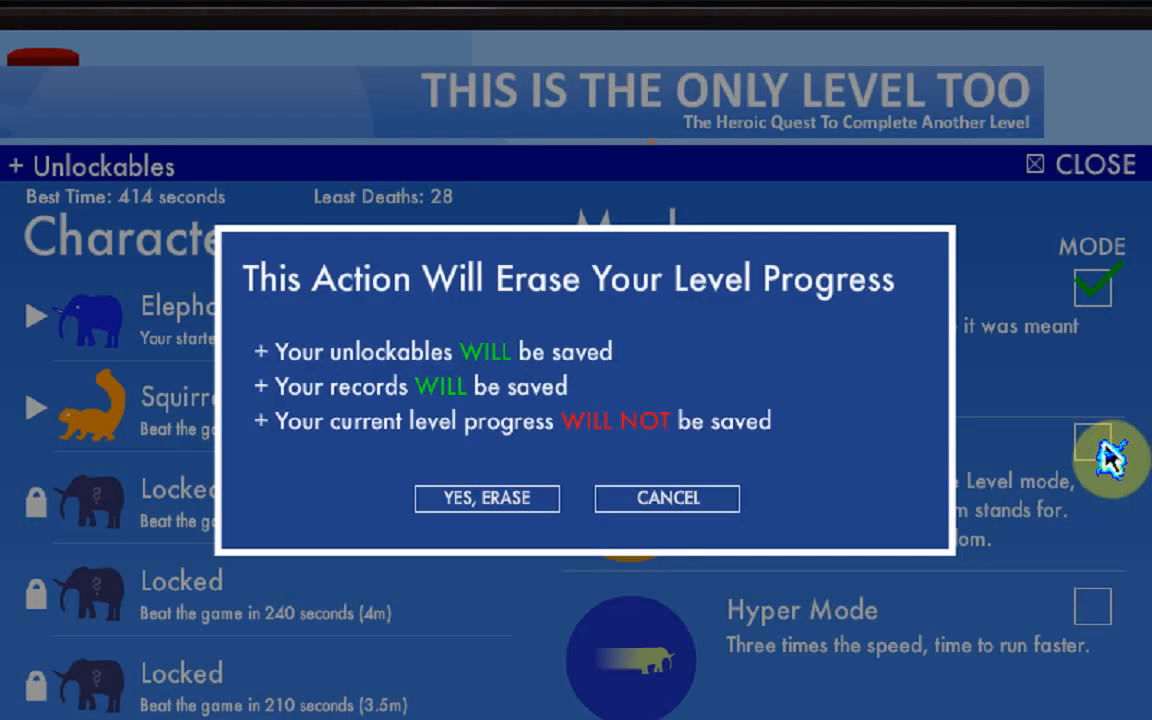
mouse_move(1000, 444)
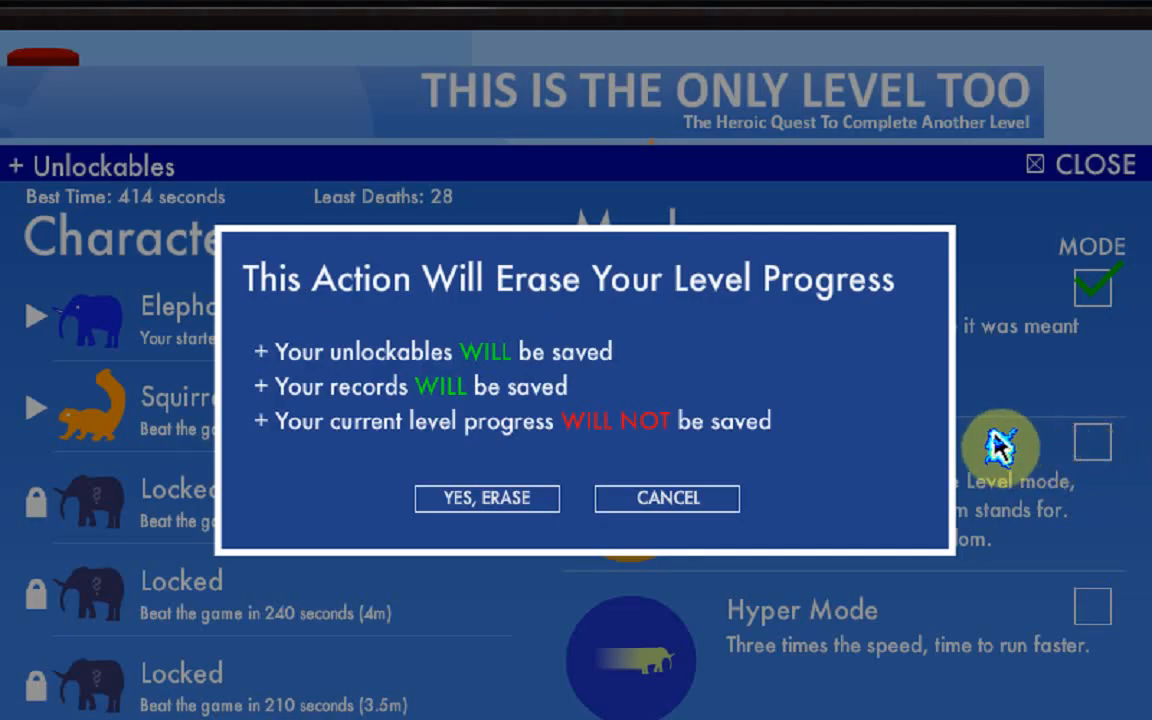
mouse_move(296, 490)
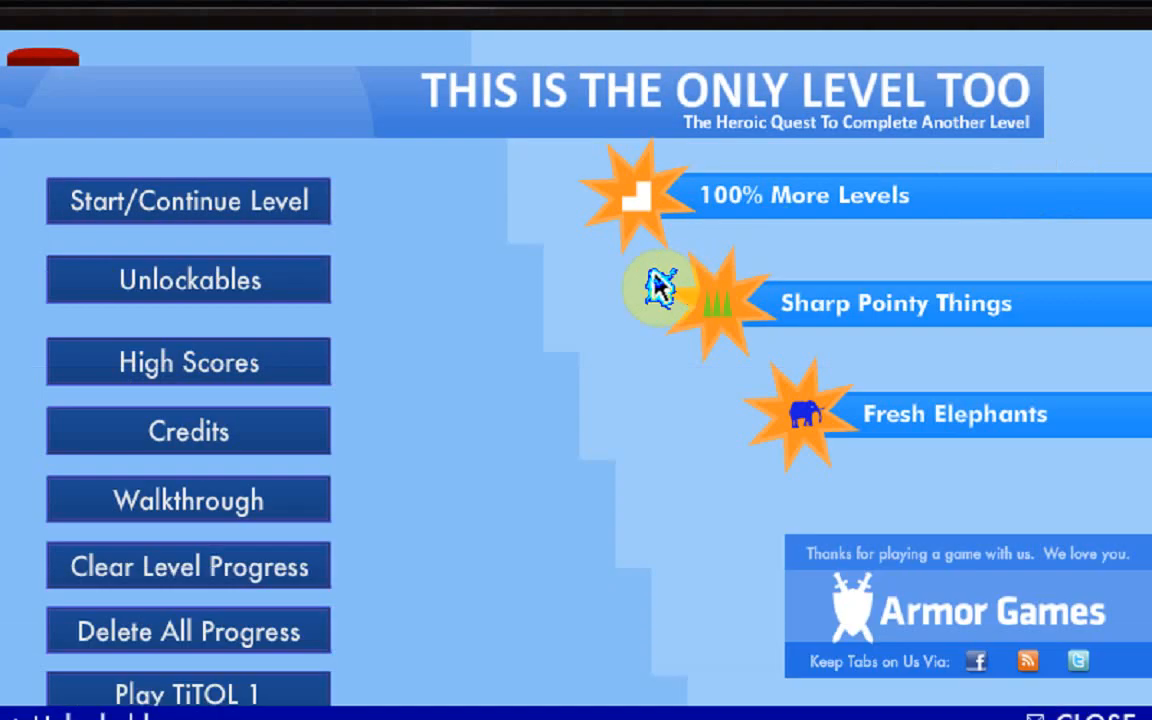
left_click(188, 200)
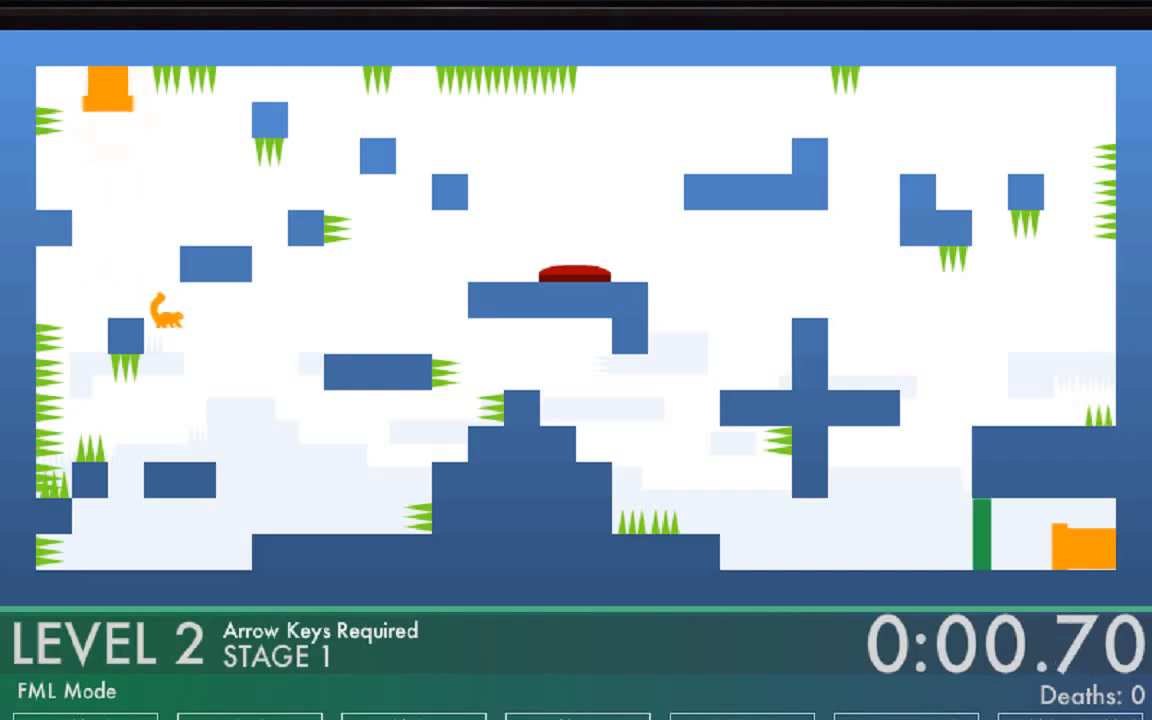
key("Right")
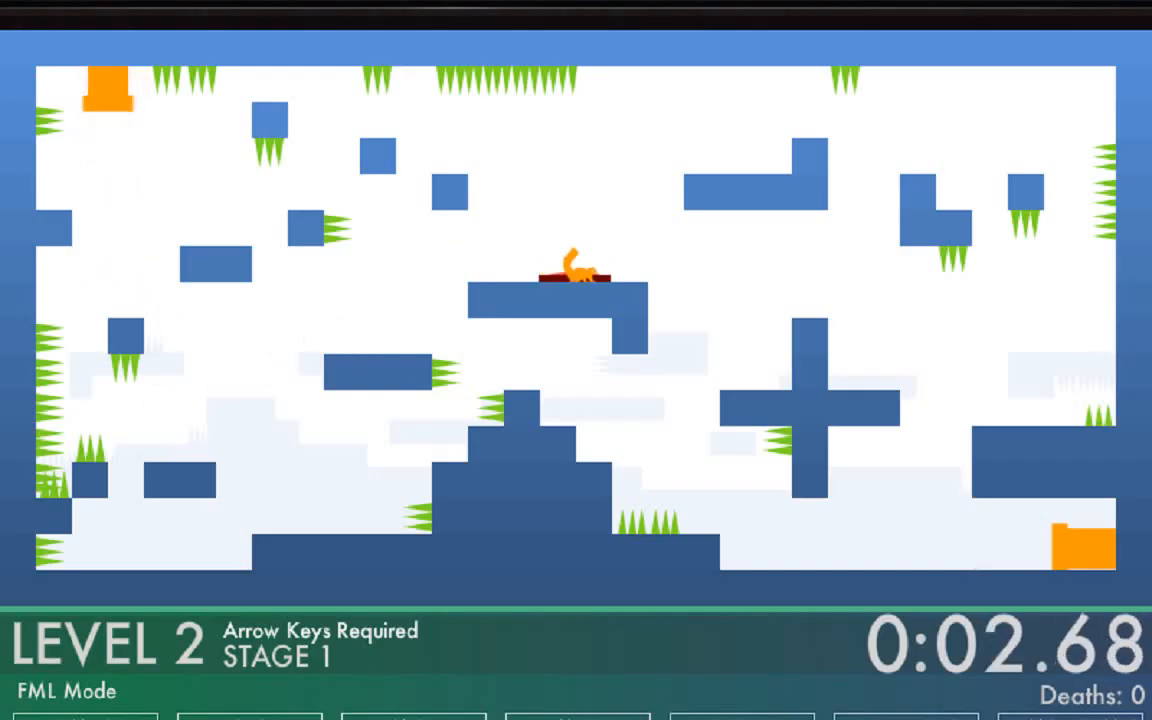